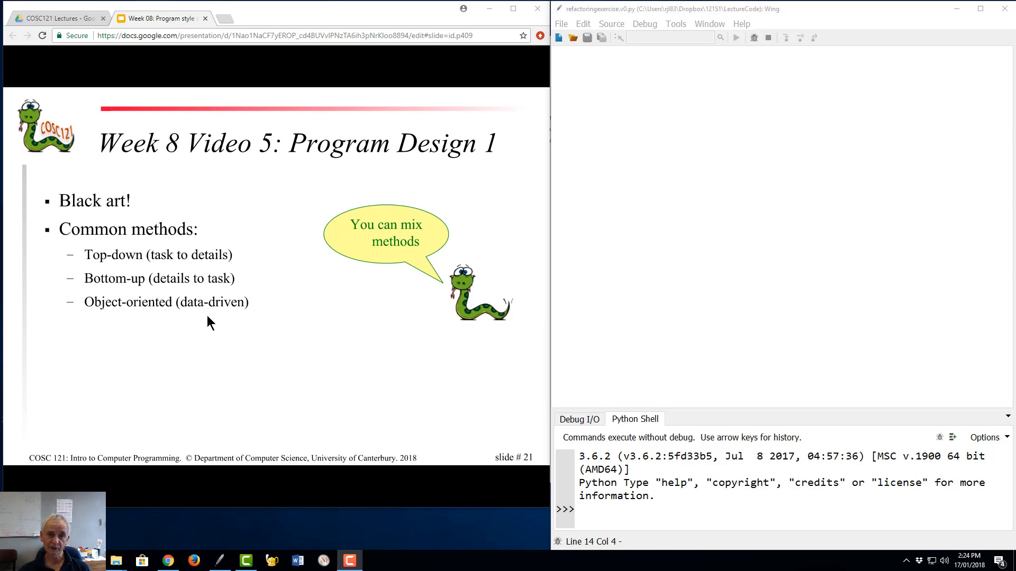
mouse_move(173, 288)
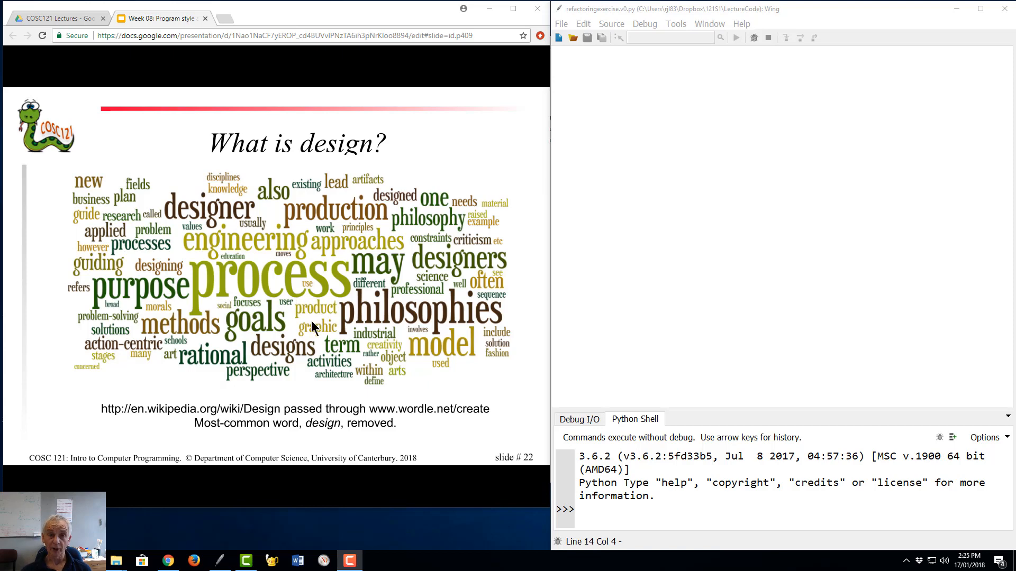
mouse_move(207, 364)
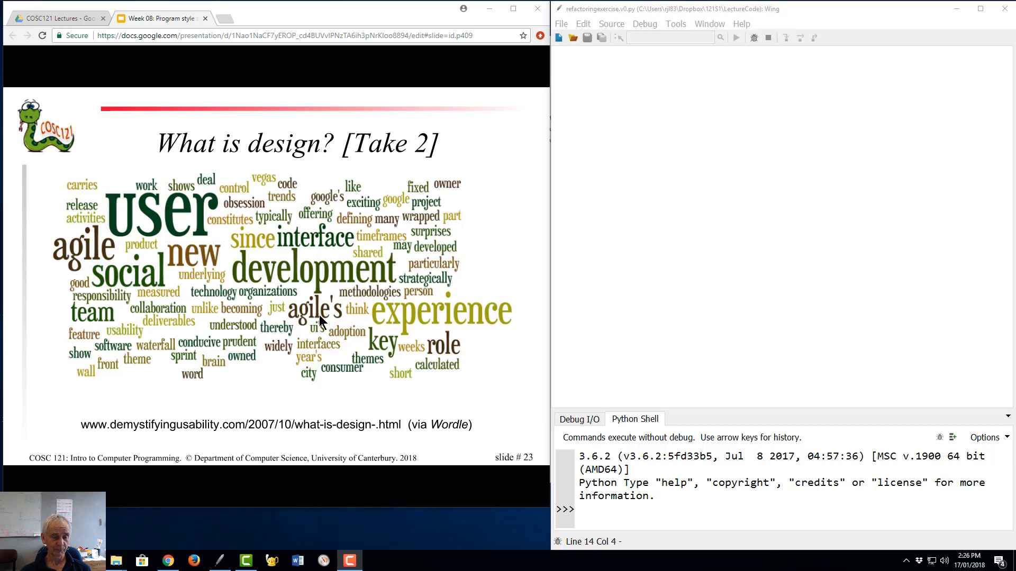
mouse_move(309, 382)
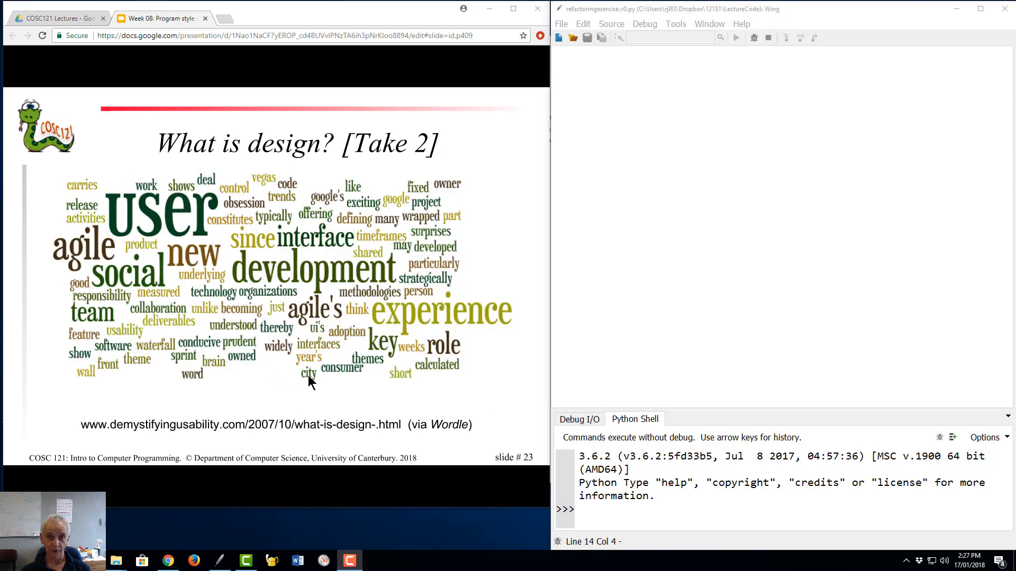